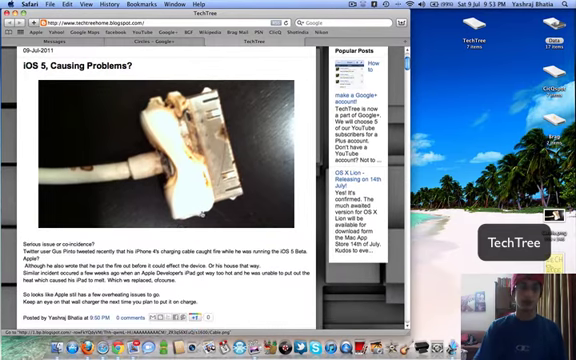
pyautogui.scroll(-3)
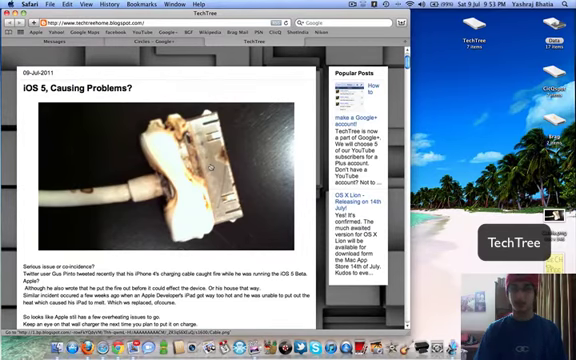
pyautogui.scroll(-3)
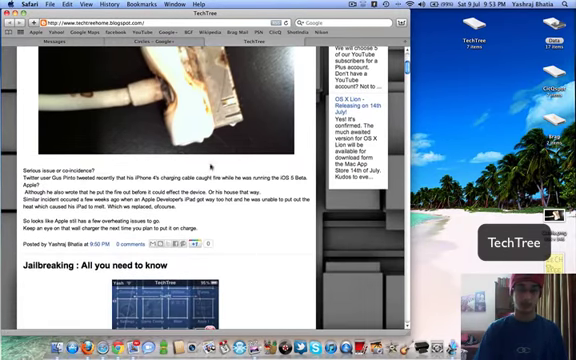